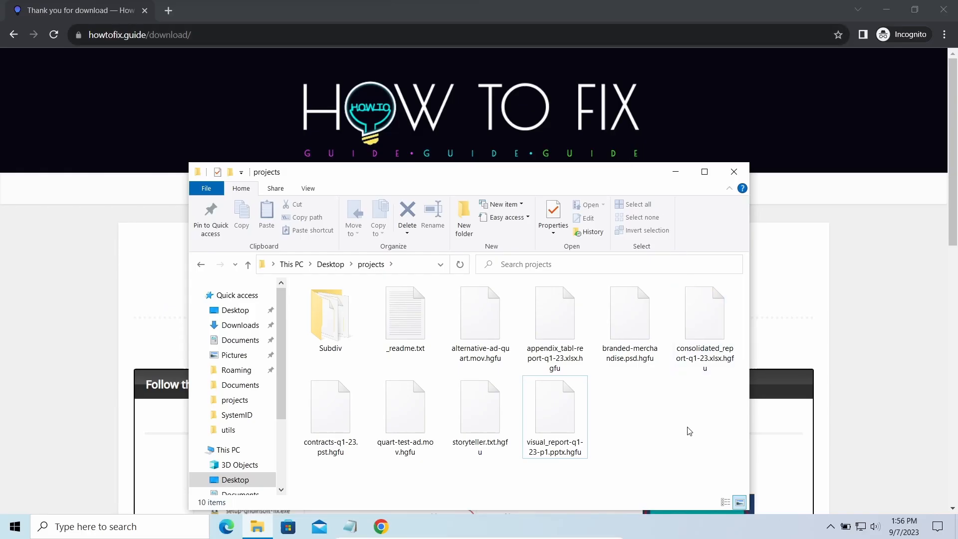
Browse the family:djvu results and open the 12:39 sample tagged Glupteba and Redline
double_click(406, 314)
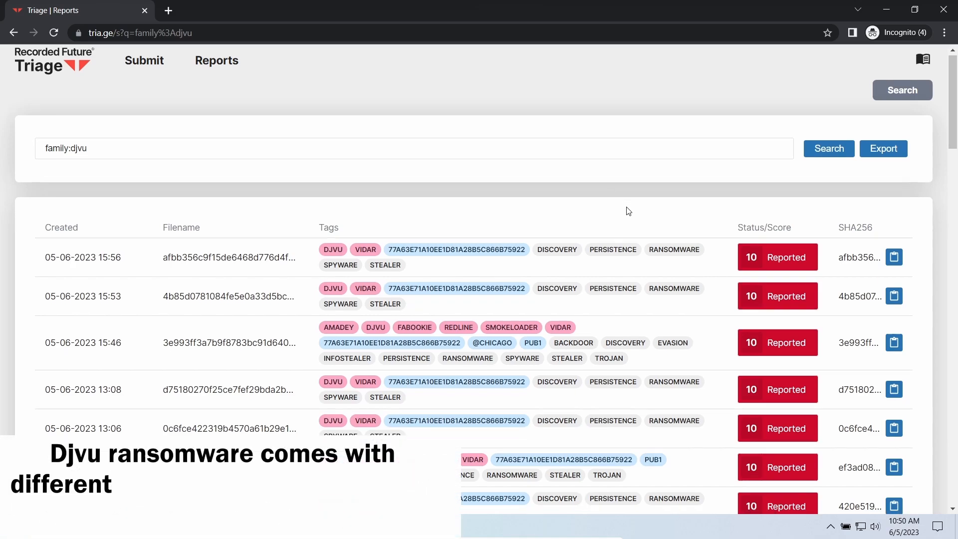
scroll(down, 3)
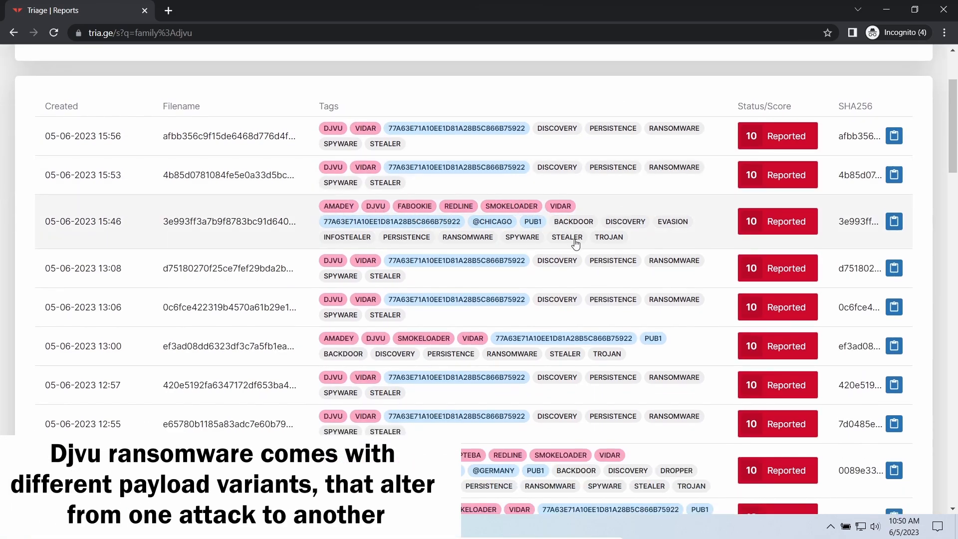
scroll(down, 3)
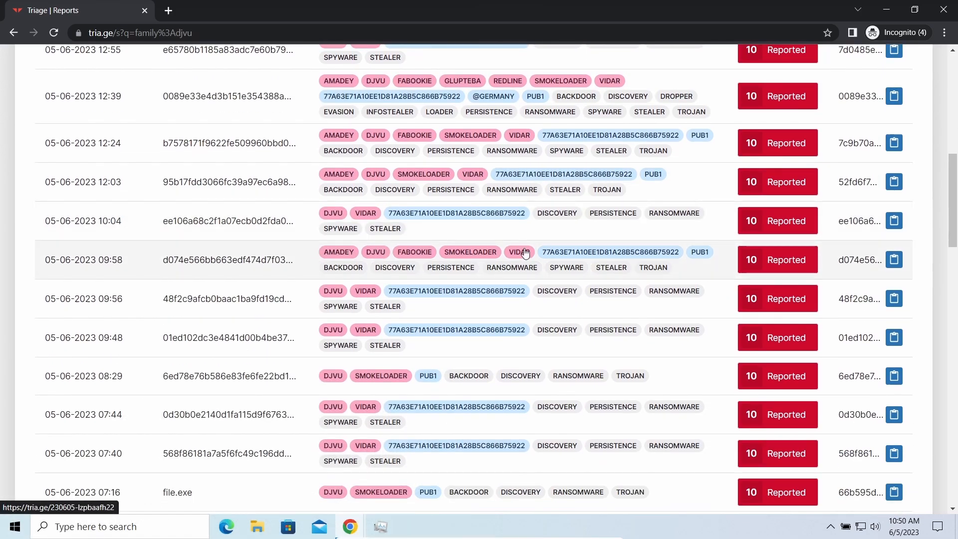
scroll(down, 3)
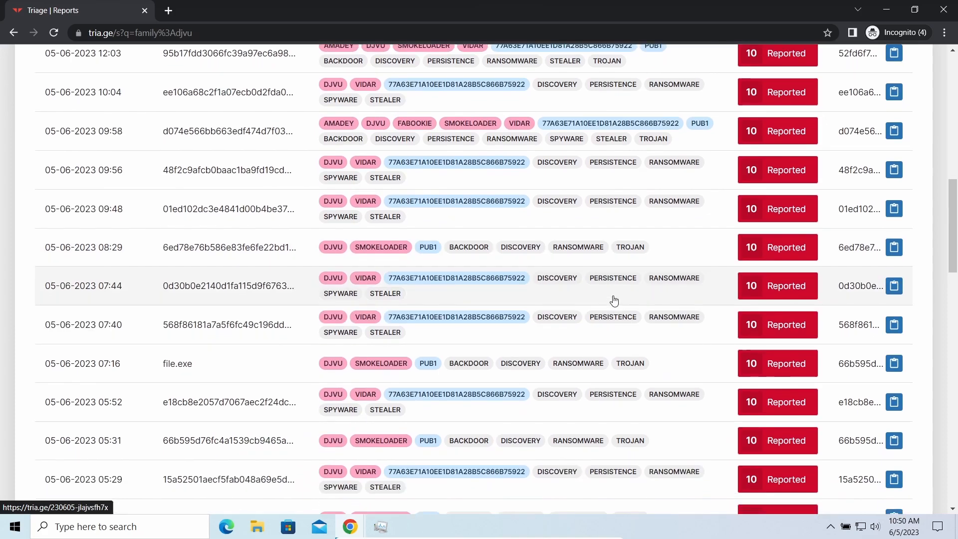
scroll(down, 3)
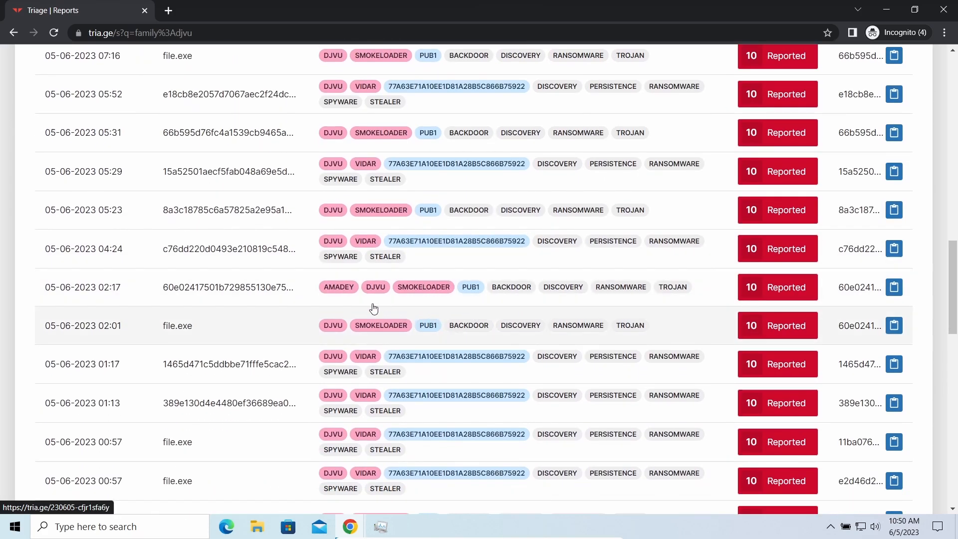
scroll(down, 3)
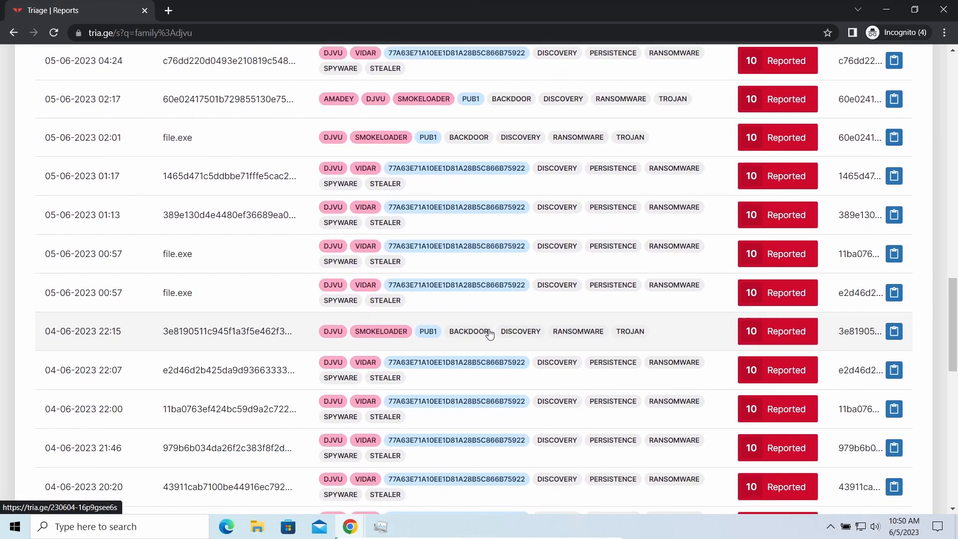
scroll(down, 3)
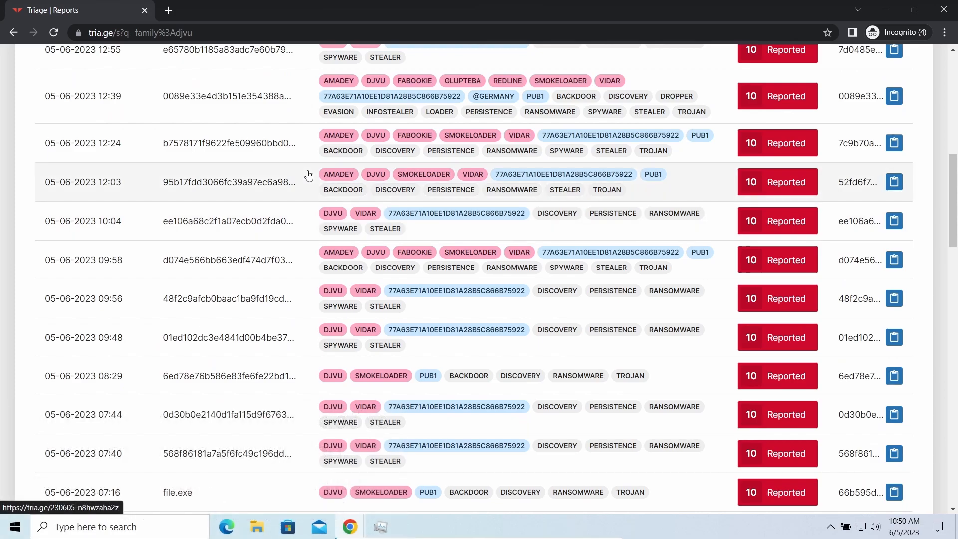
click(227, 96)
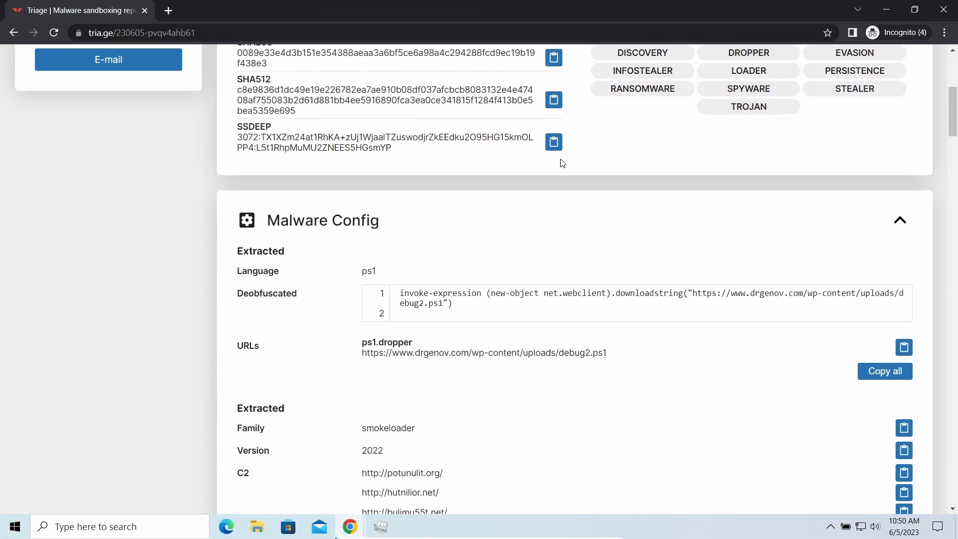
scroll(down, 3)
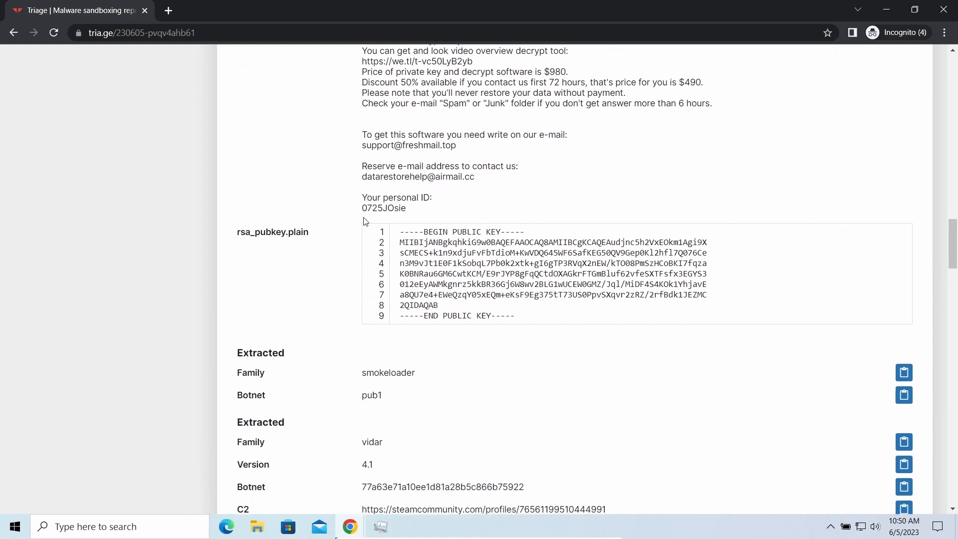
scroll(down, 3)
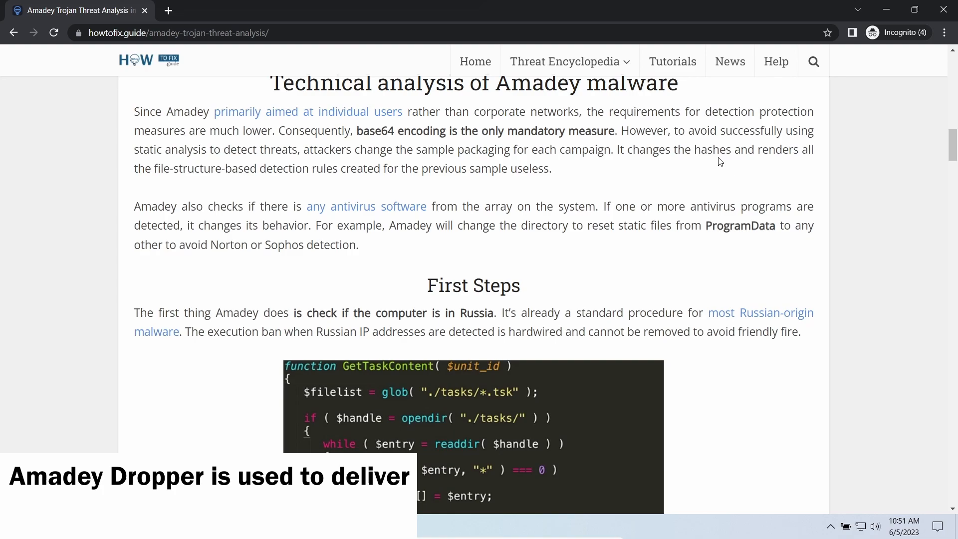
scroll(down, 3)
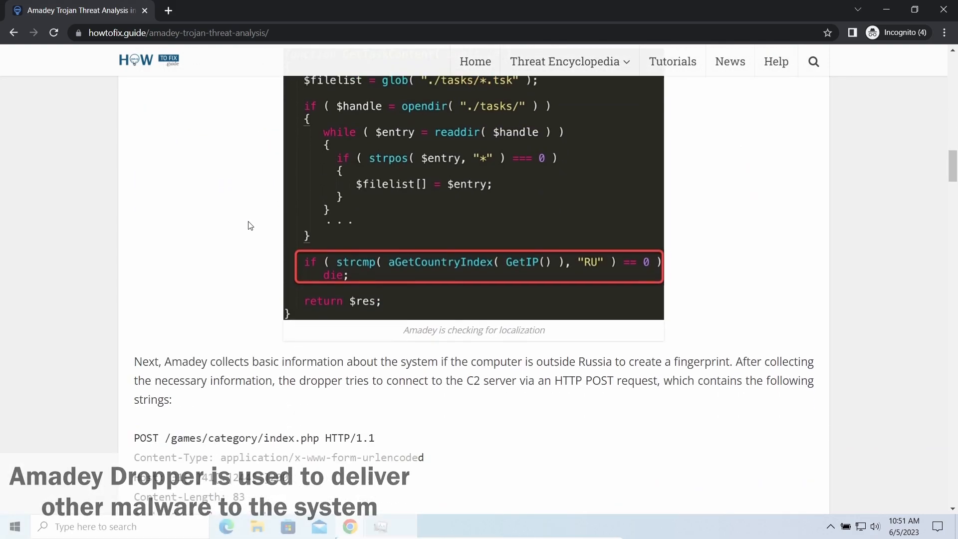
scroll(down, 3)
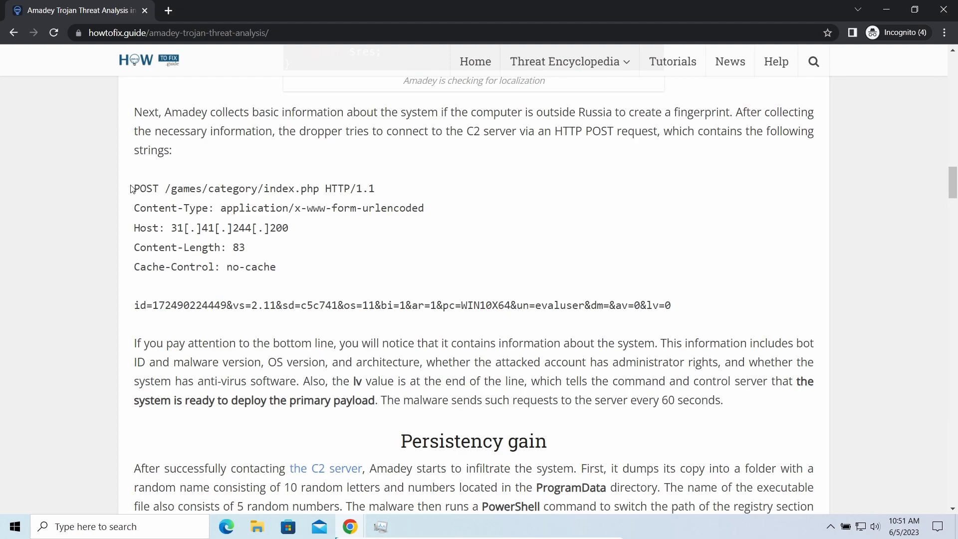
scroll(down, 3)
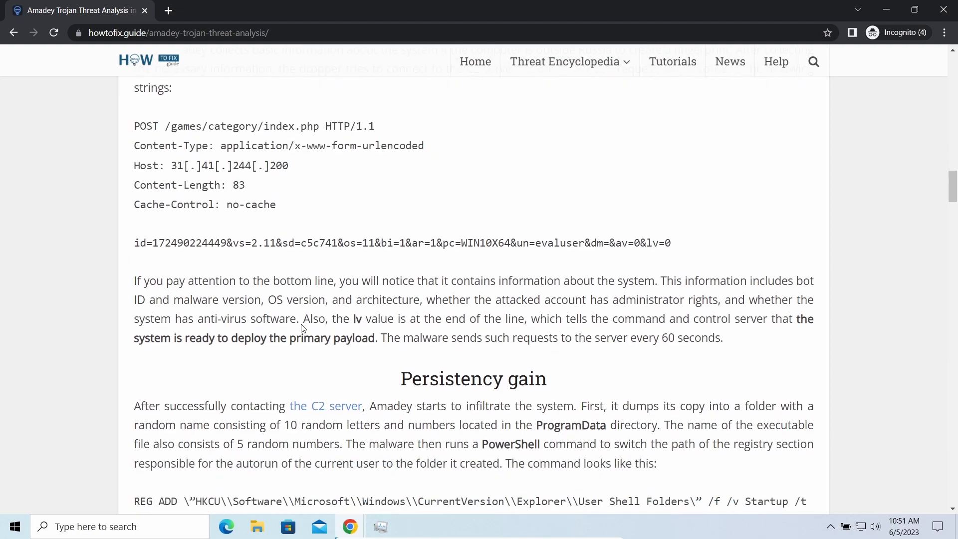
scroll(down, 3)
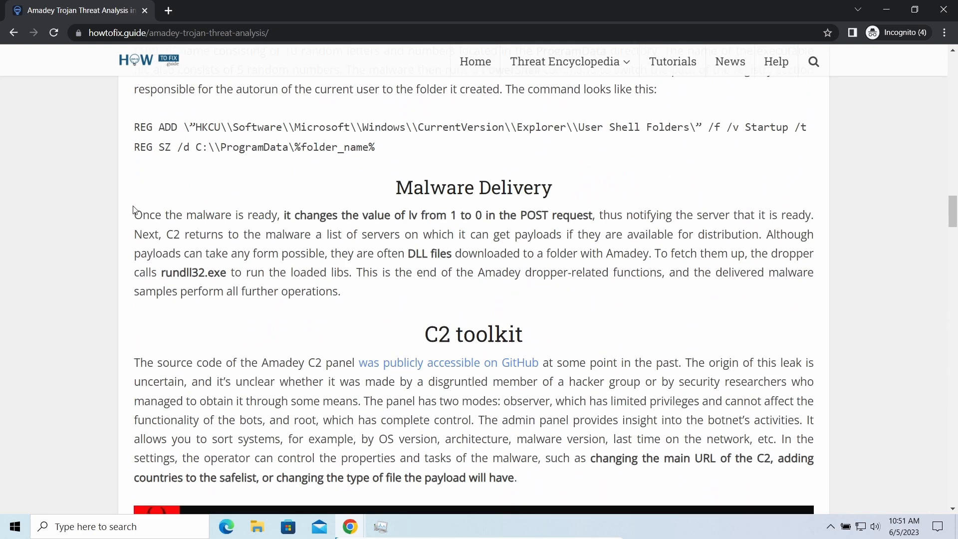
drag(133, 215, 342, 291)
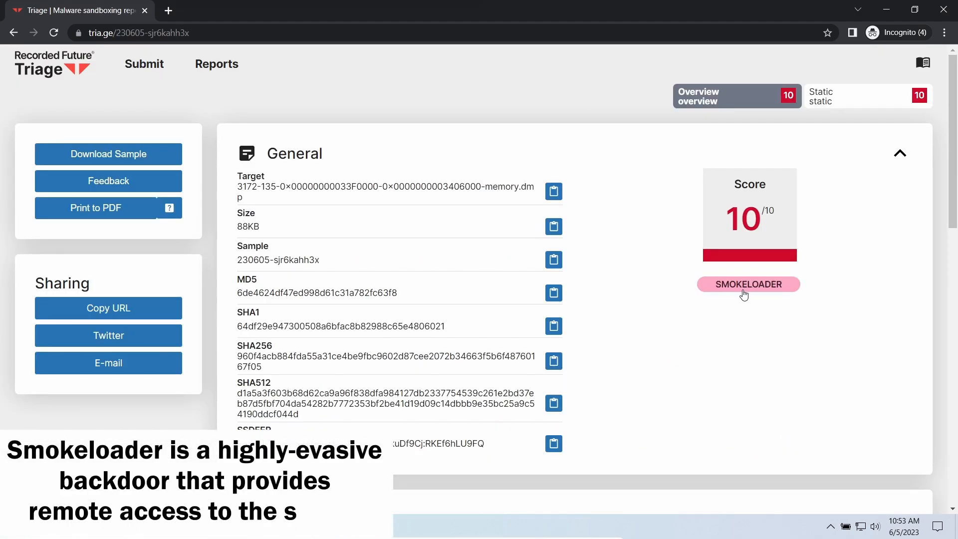
scroll(down, 3)
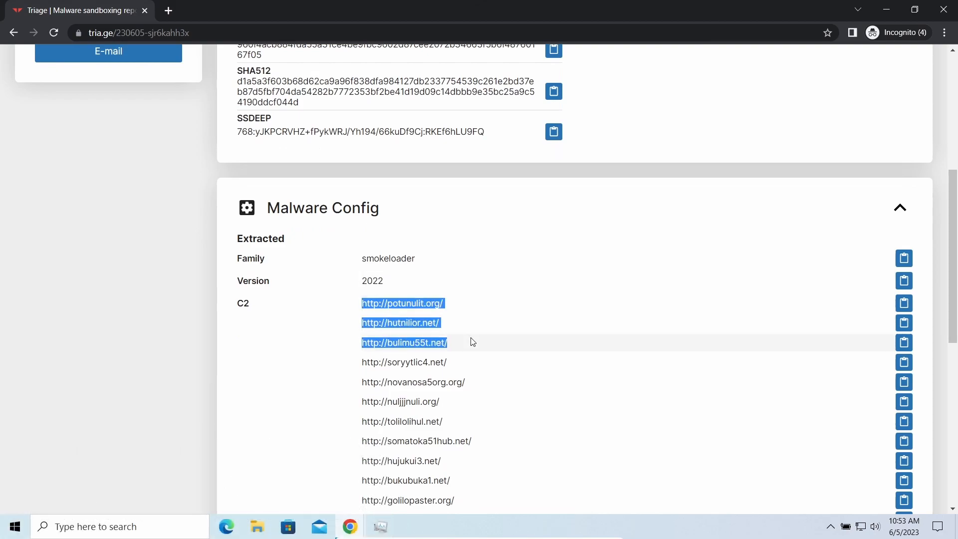
scroll(down, 3)
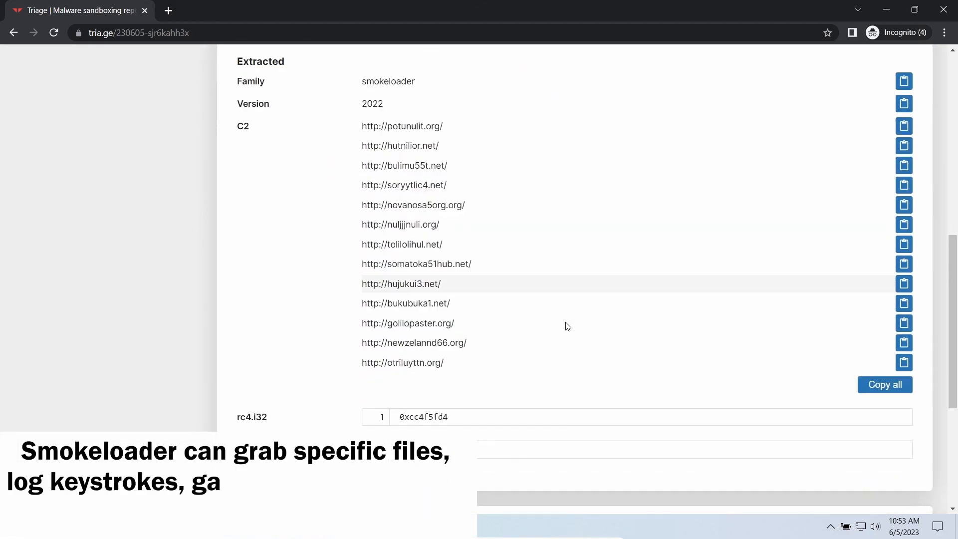
scroll(down, 3)
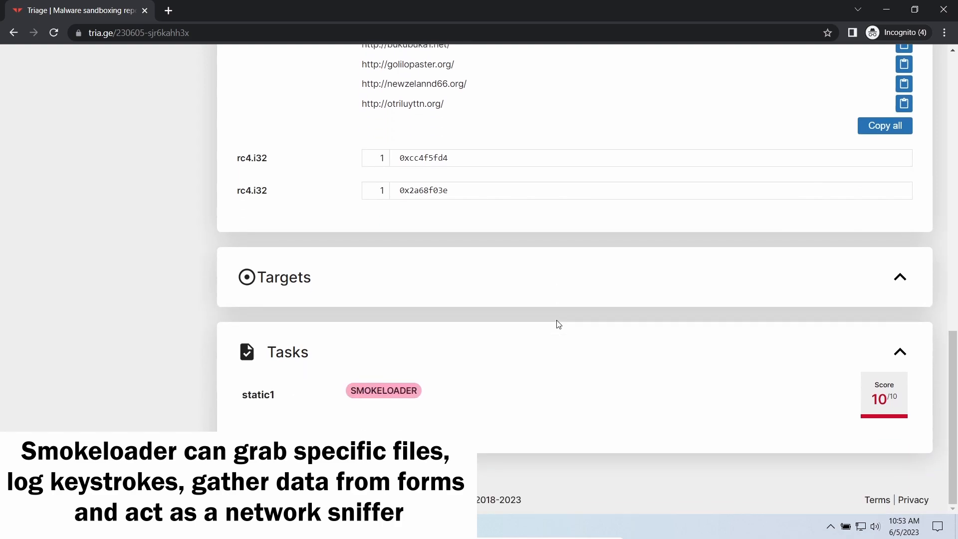
scroll(down, 3)
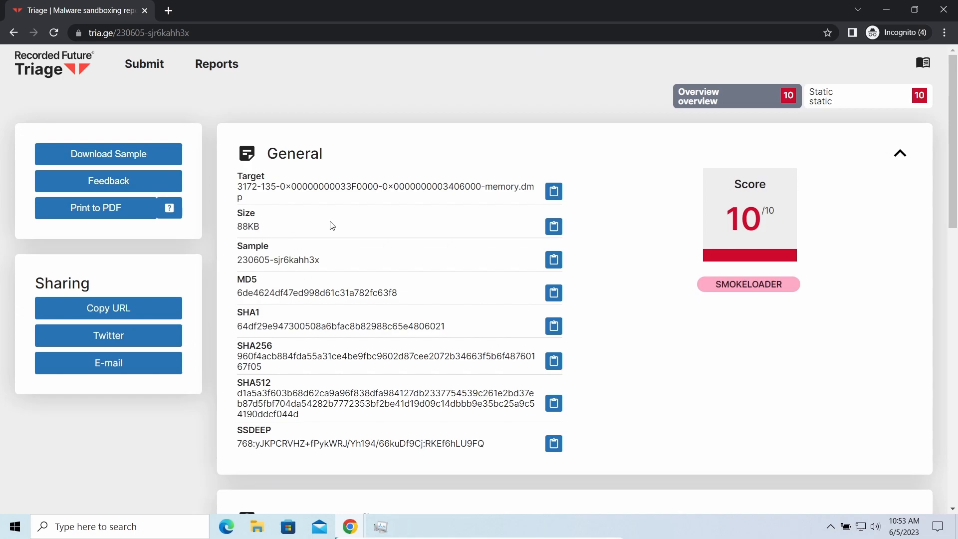
mouse_move(459, 299)
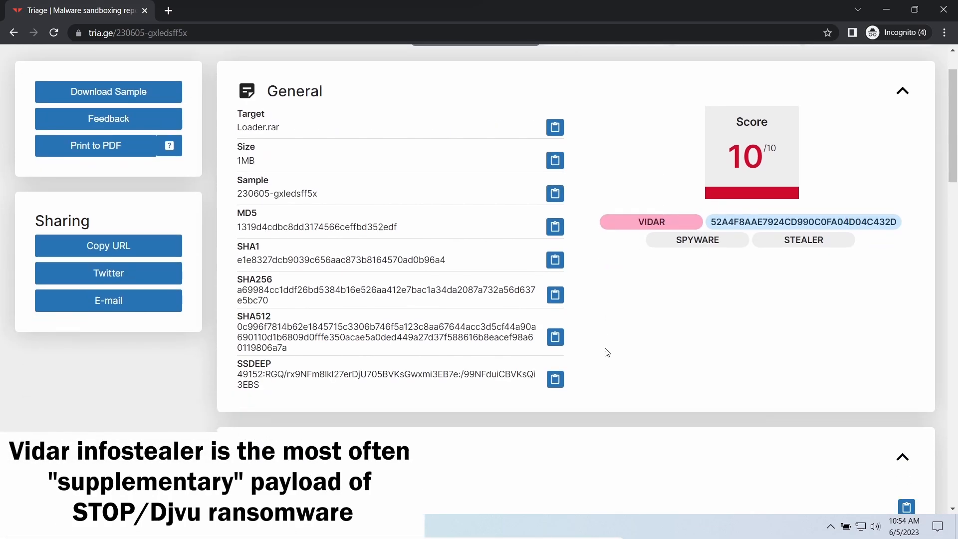
Read through the Vidar report's Malware Config, Targets and signatures down to the MITRE ATT&CK Matrix
scroll(down, 3)
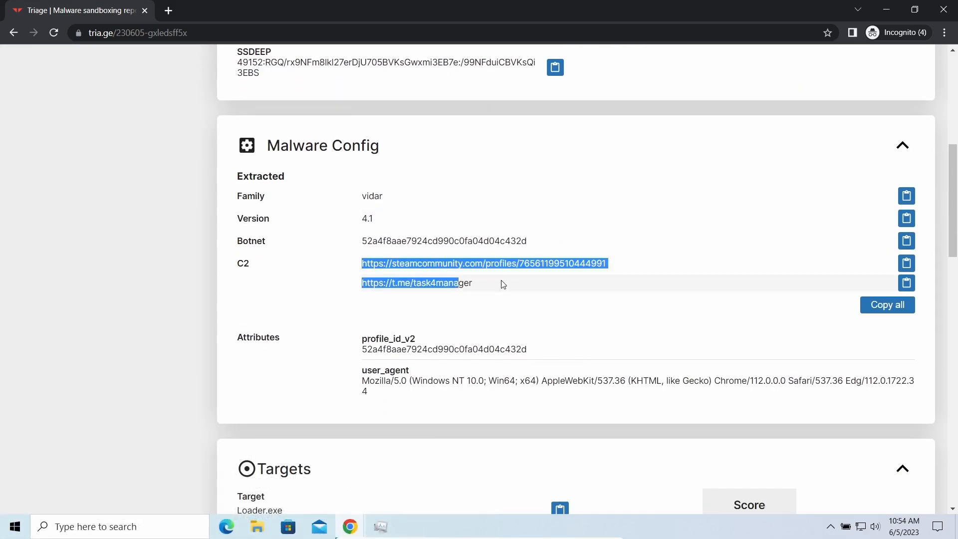
click(497, 303)
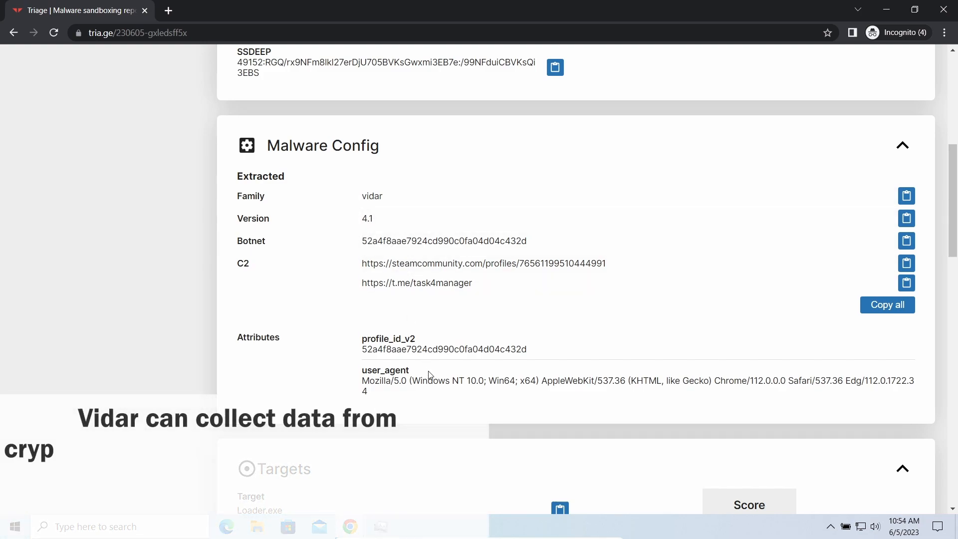
scroll(down, 3)
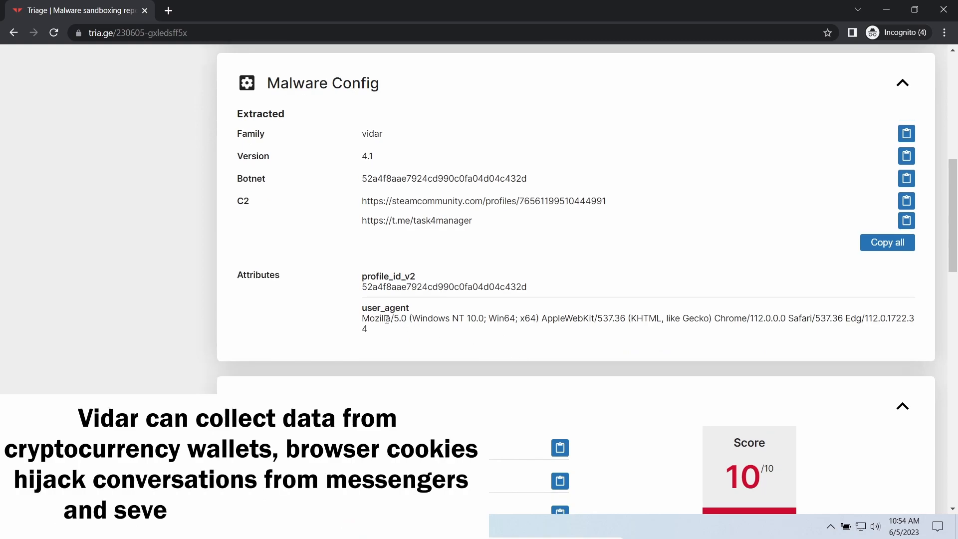
scroll(down, 3)
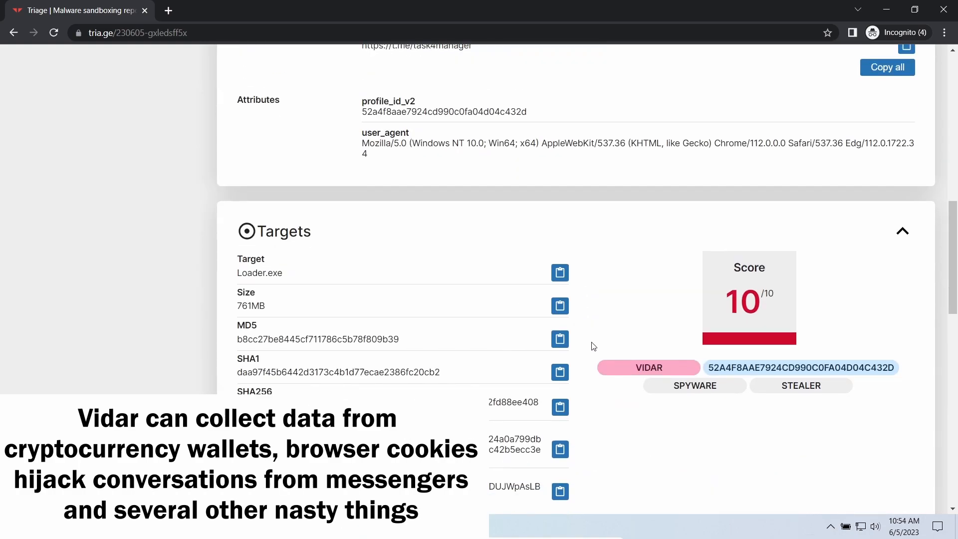
scroll(down, 3)
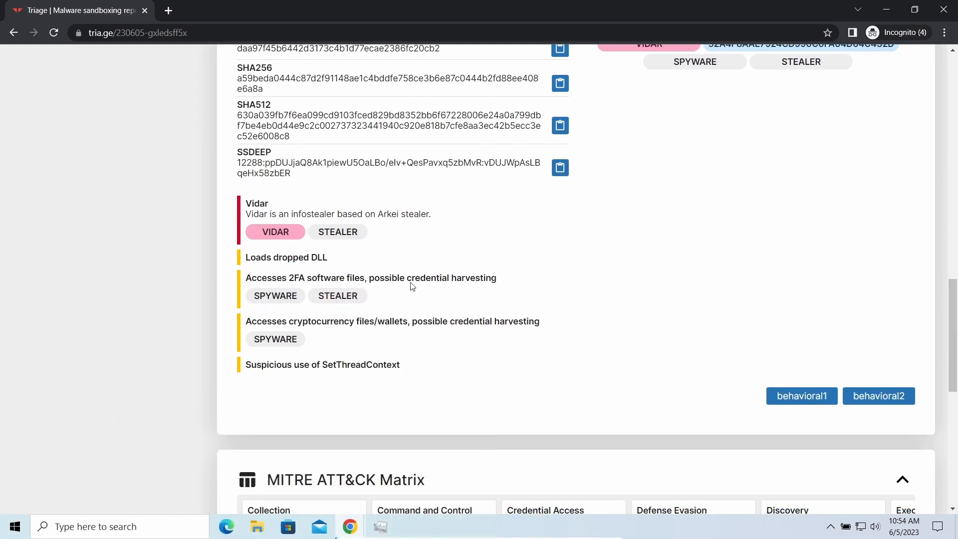
scroll(down, 3)
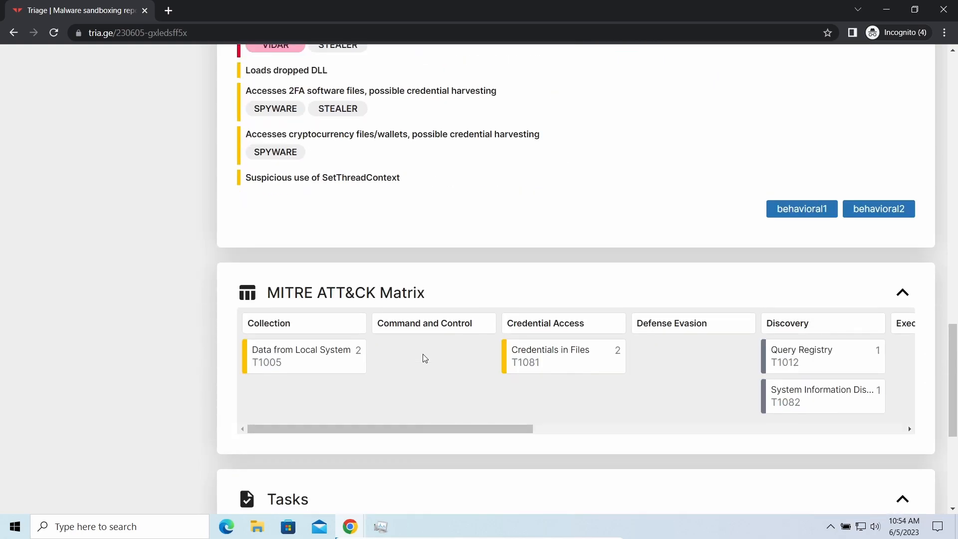
scroll(down, 3)
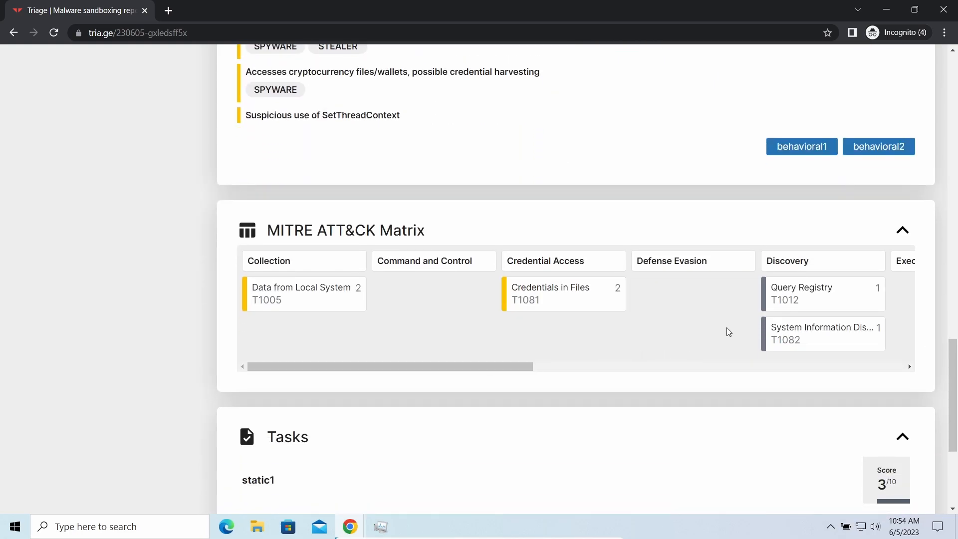
mouse_move(669, 326)
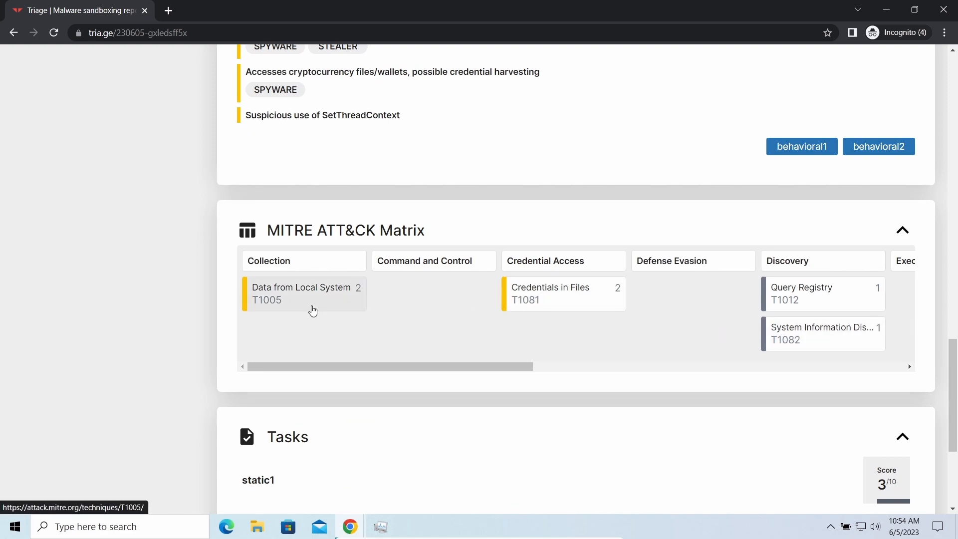
mouse_move(322, 410)
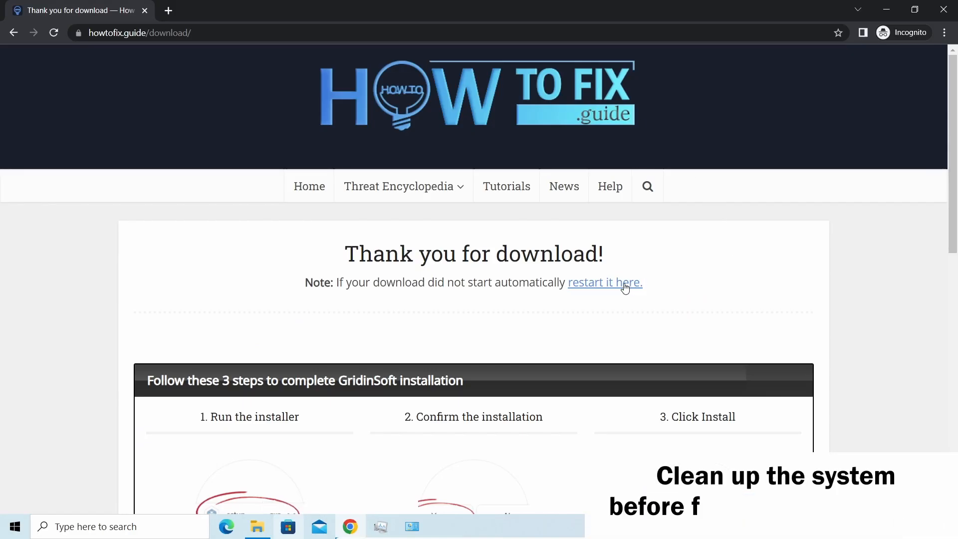
Restart and keep the GridinSoft installer download, allow UAC, and begin the installation
click(605, 282)
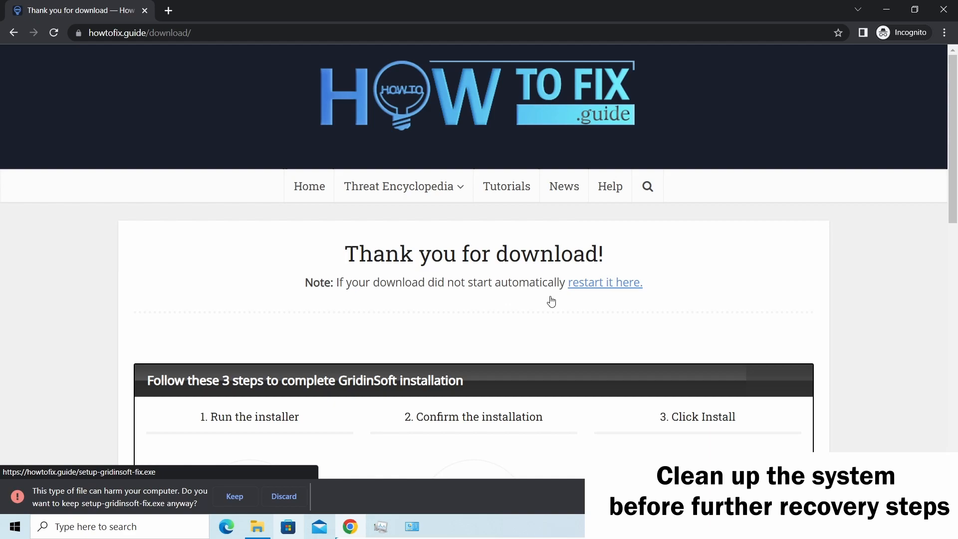
click(235, 496)
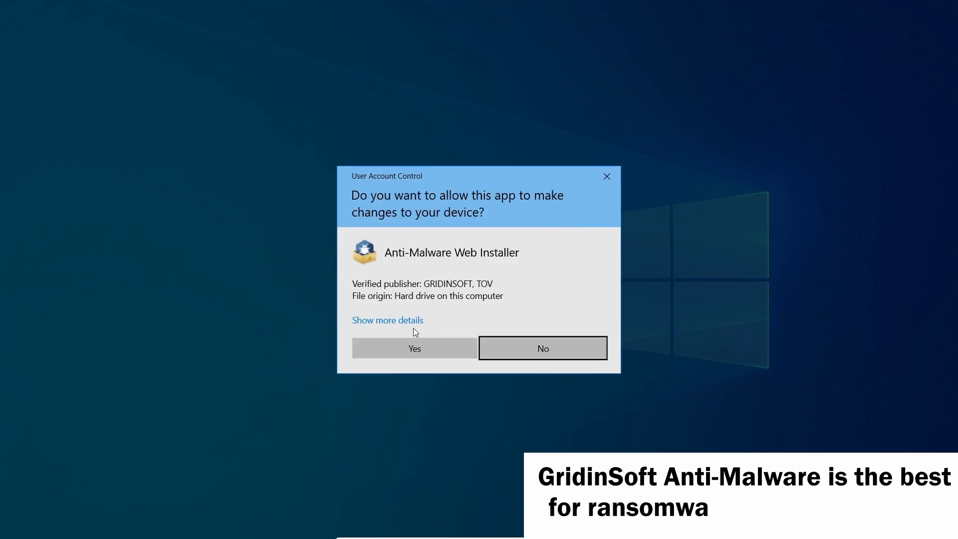
click(414, 348)
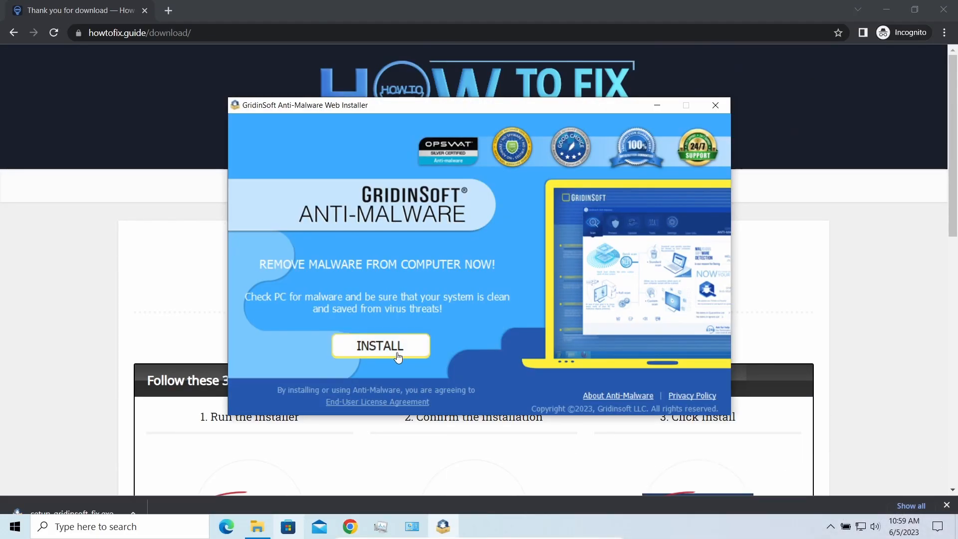
click(380, 346)
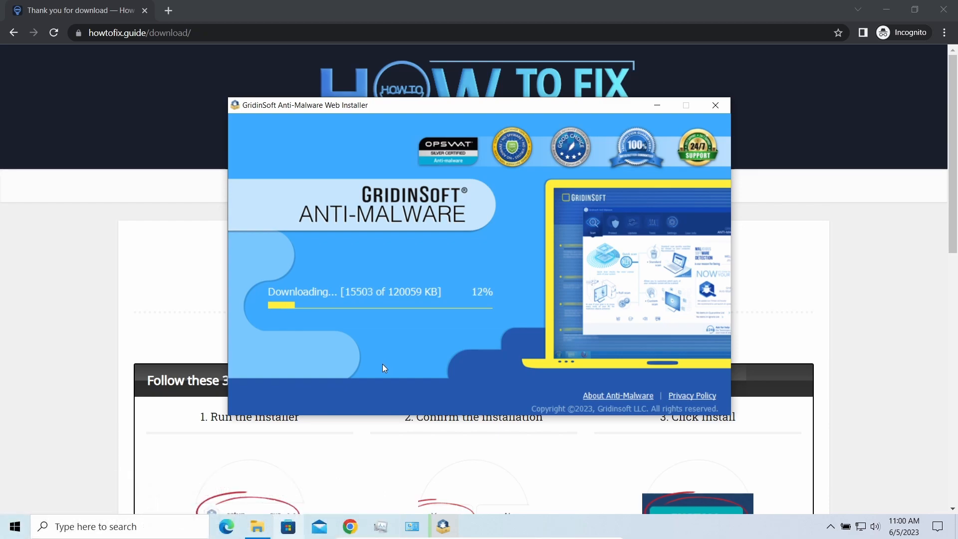
mouse_move(364, 369)
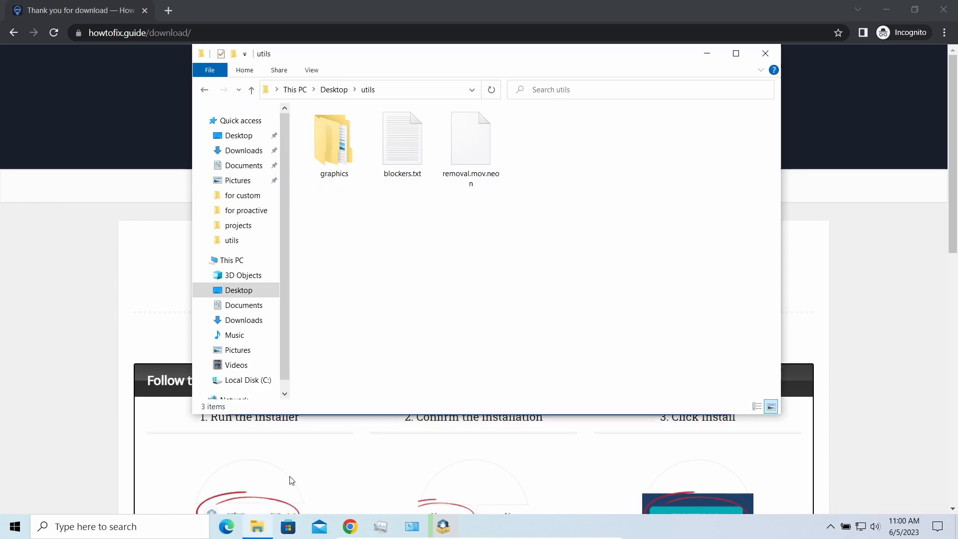
Rename removal.mov.neon to remove its .neon ransomware extension
click(470, 141)
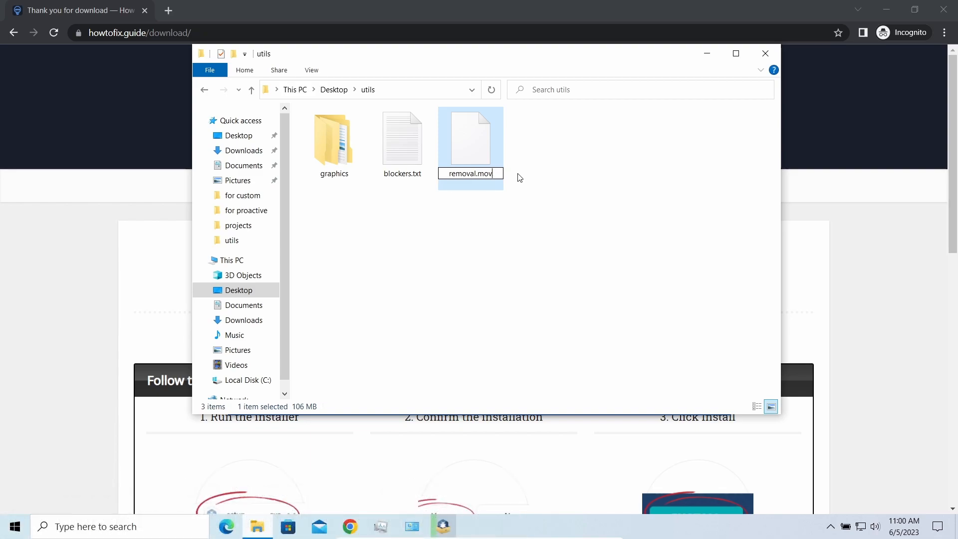
key(Enter)
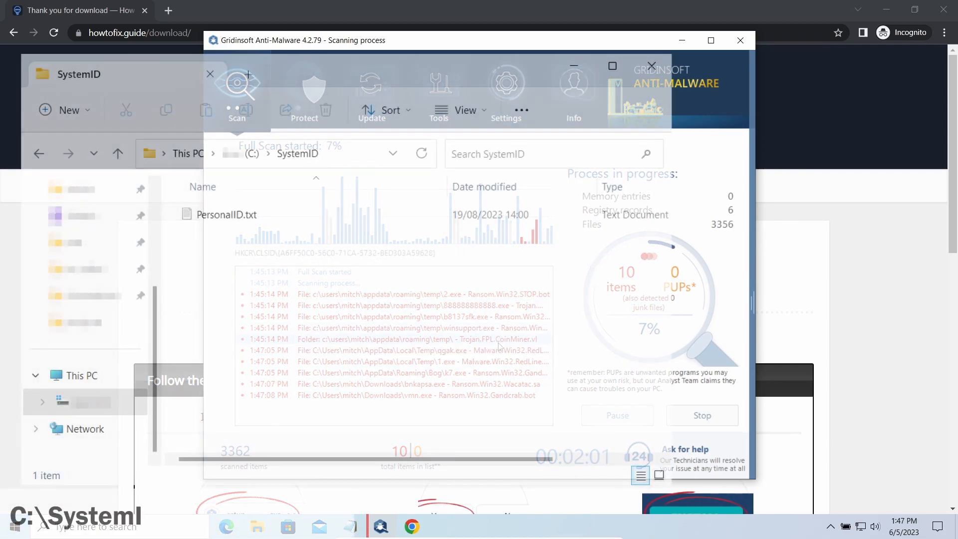
Open PersonalID.txt from C:\SystemID to view the stored key
click(739, 40)
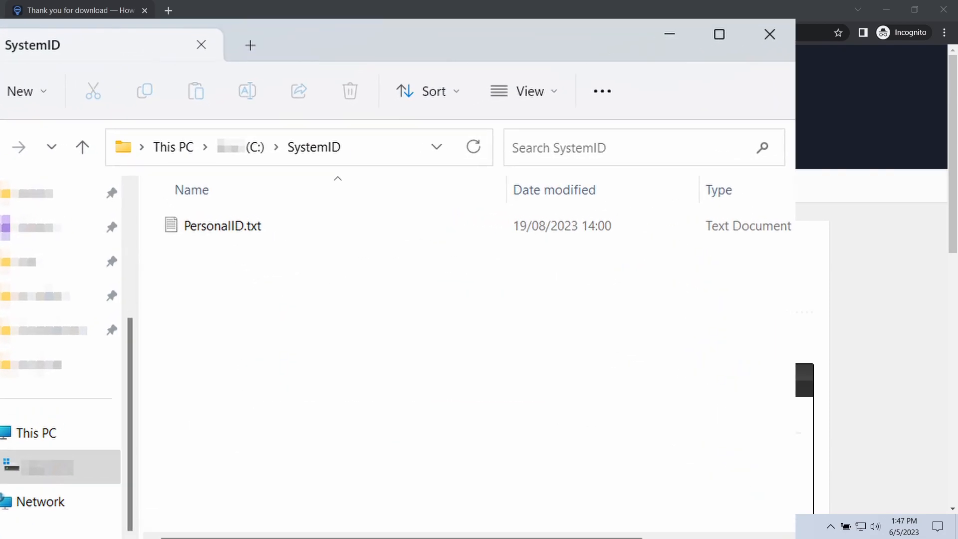
double_click(223, 225)
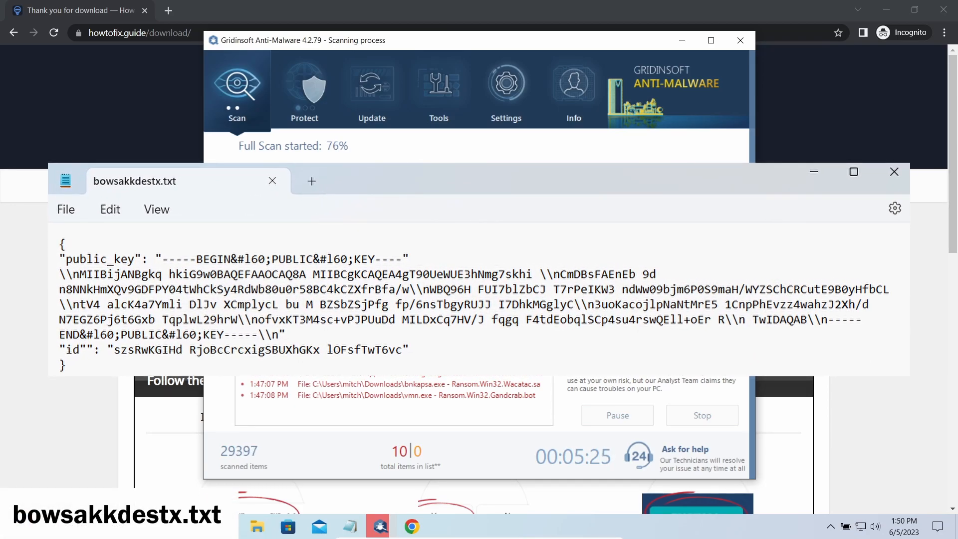
Close the Notepad window showing bowsakkdestx.txt's public_key and id
click(894, 172)
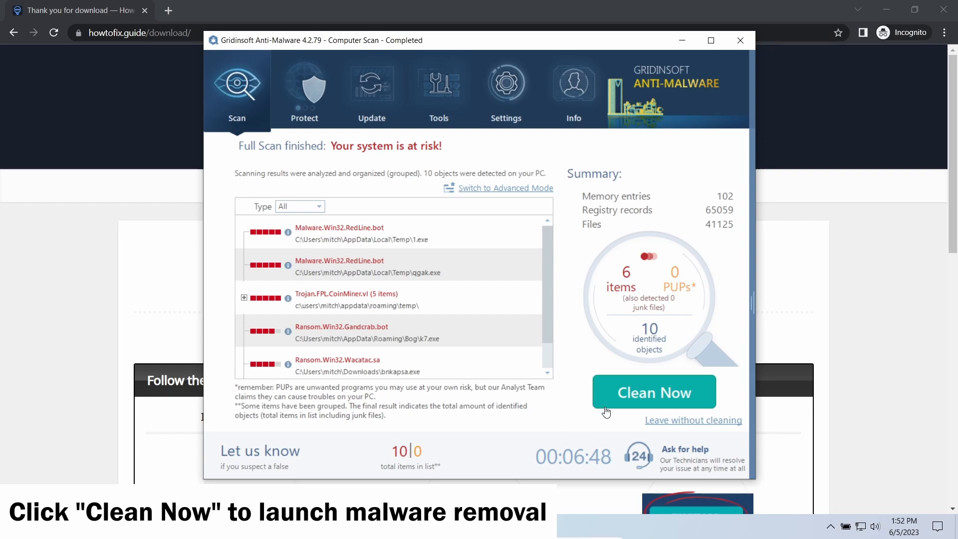
Clean all 10 detected threats and dismiss the Removal Process summary
click(654, 391)
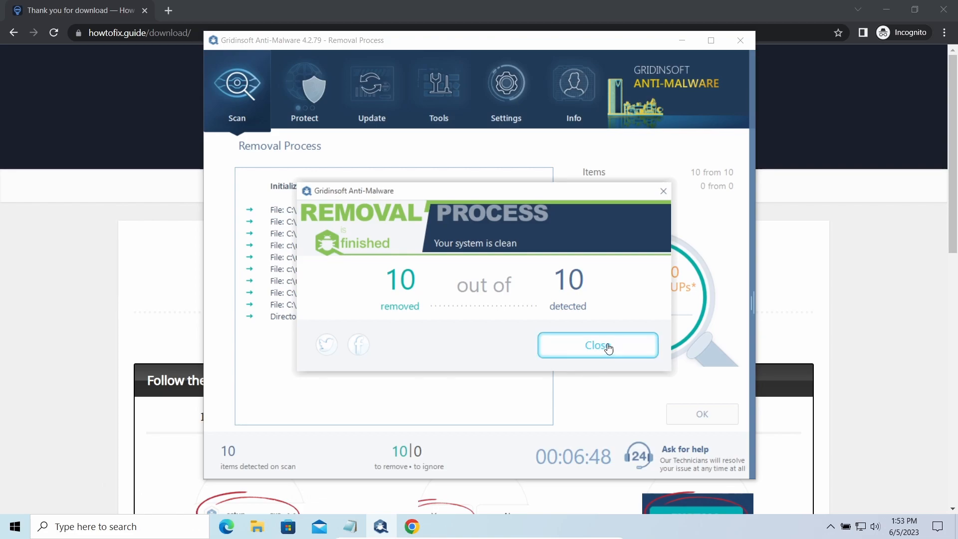
click(597, 346)
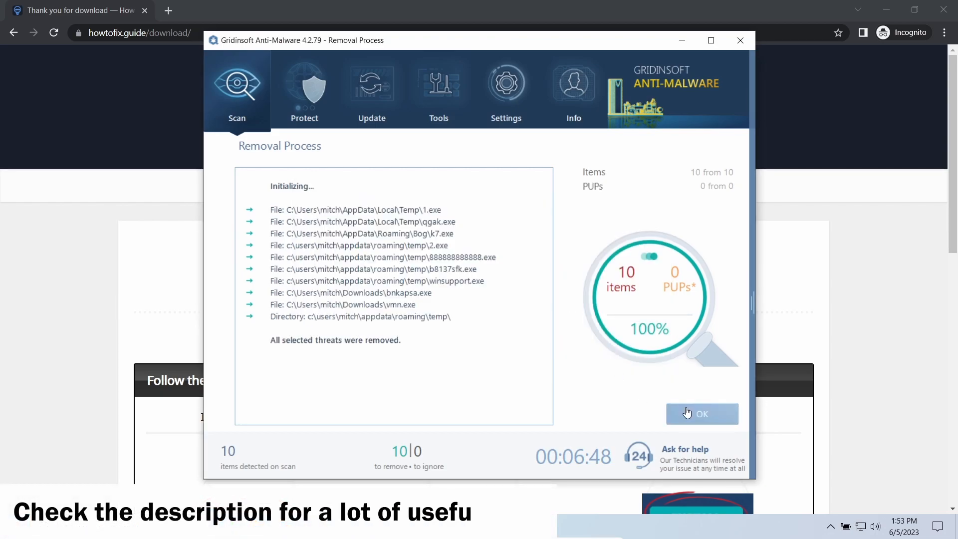
click(702, 413)
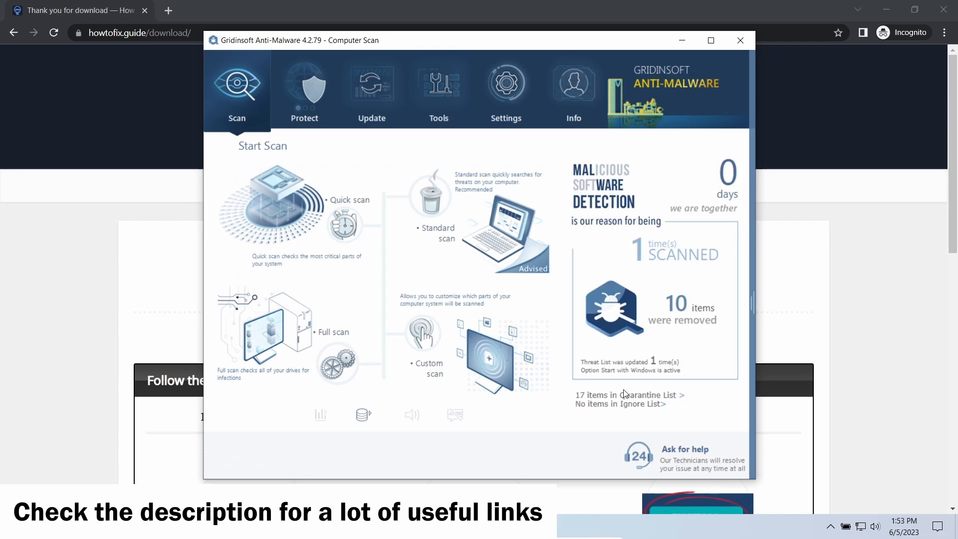